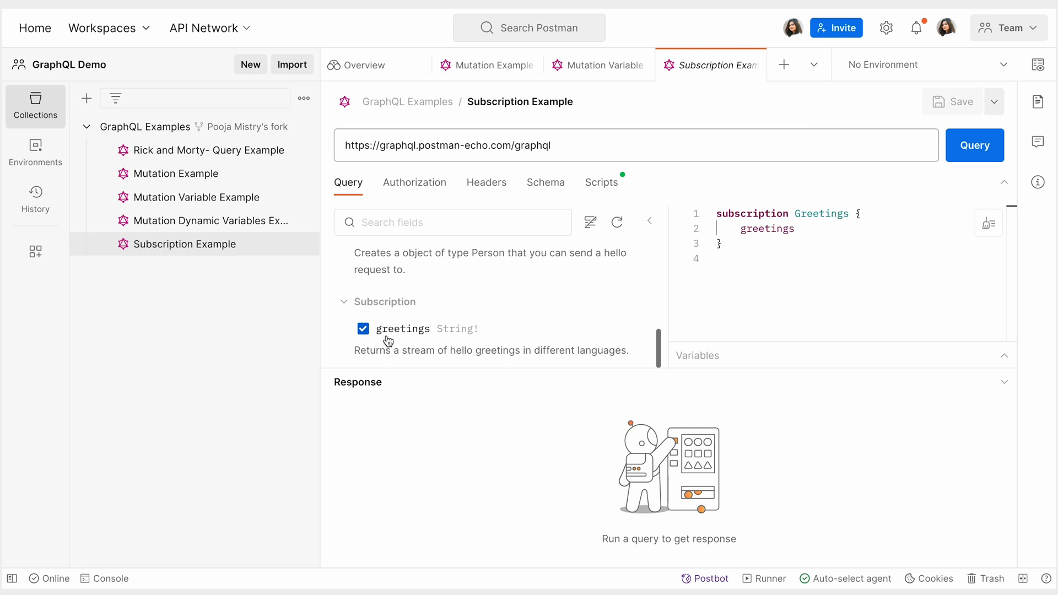
{"action": "mouse_move", "coordinate": [472, 340]}
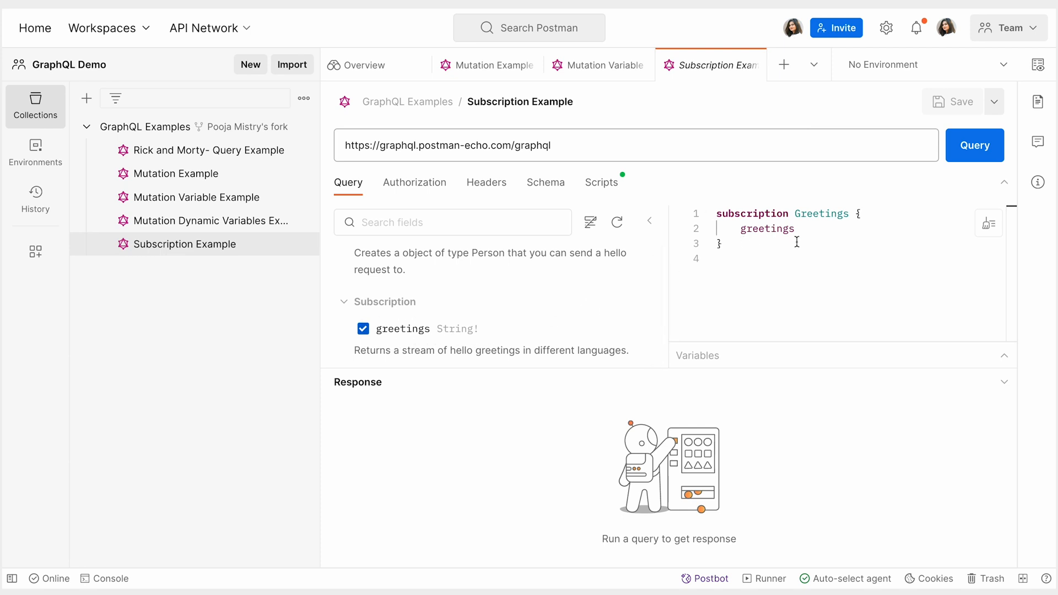
{"action": "mouse_move", "coordinate": [506, 364]}
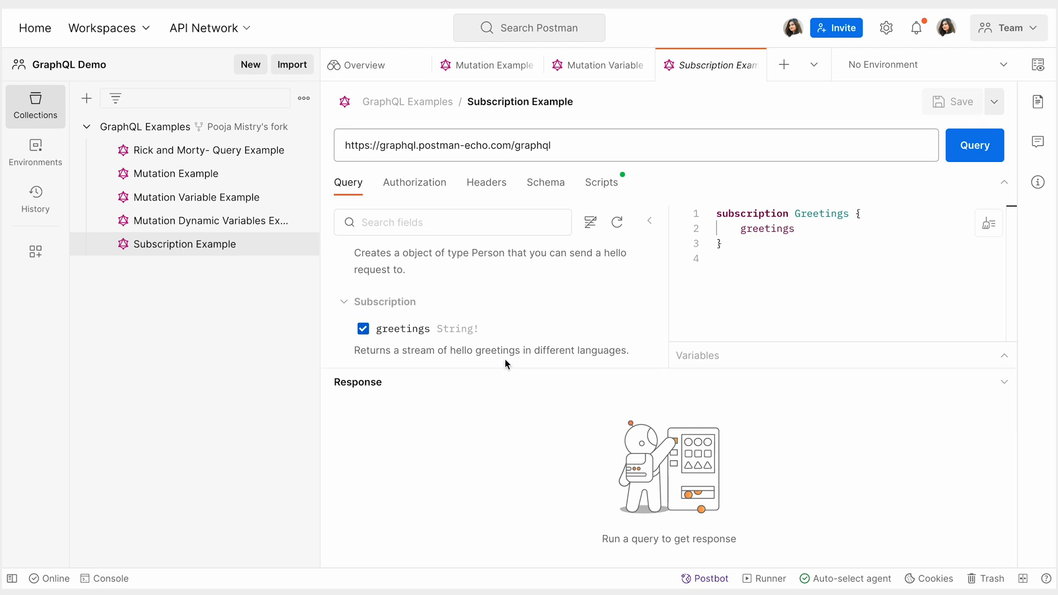
{"action": "mouse_move", "coordinate": [574, 358]}
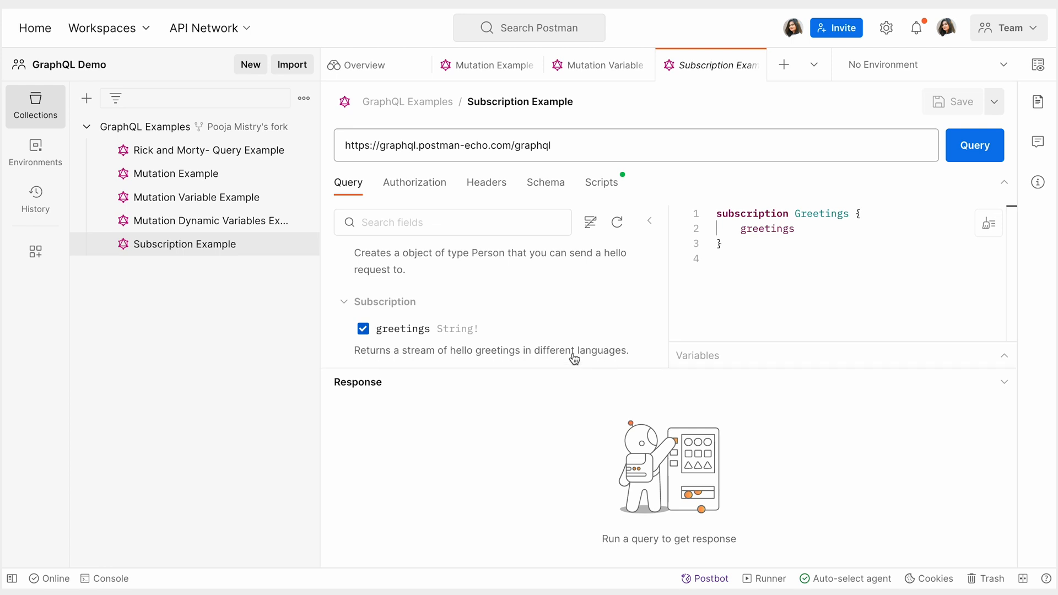
{"action": "mouse_move", "coordinate": [986, 159]}
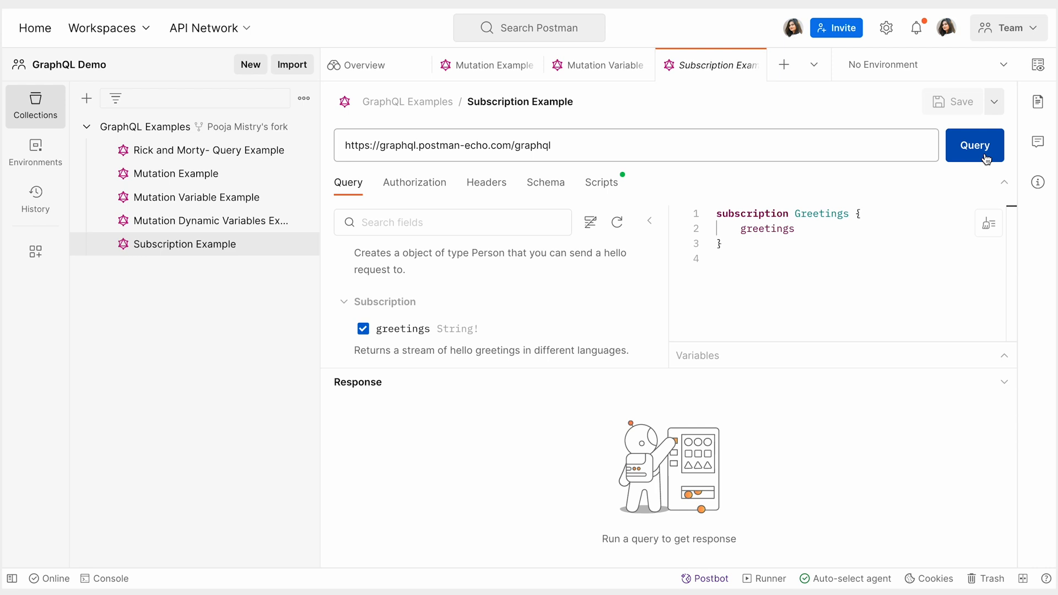
Run the Greetings subscription and review the streamed Hi, Bonjour, Hola and Ciao messages
{"action": "left_click", "coordinate": [974, 145]}
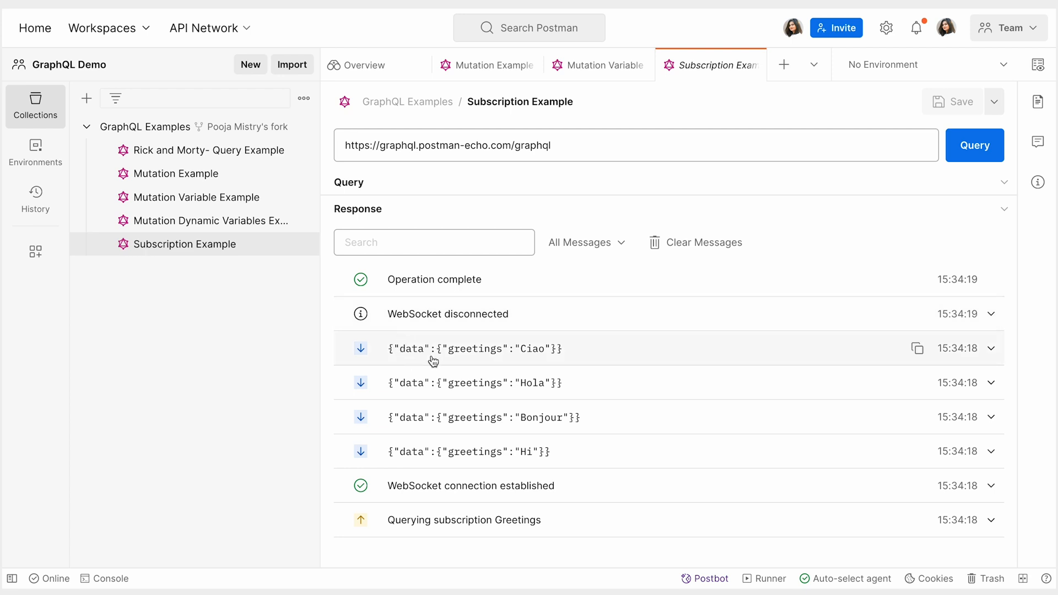
{"action": "left_click", "coordinate": [991, 348]}
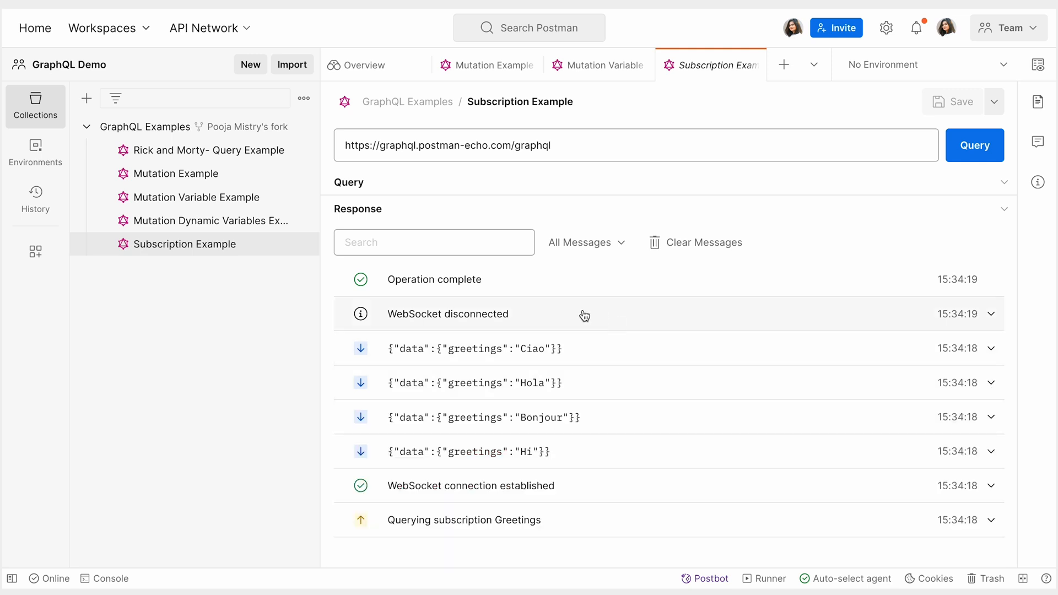
{"action": "mouse_move", "coordinate": [586, 243]}
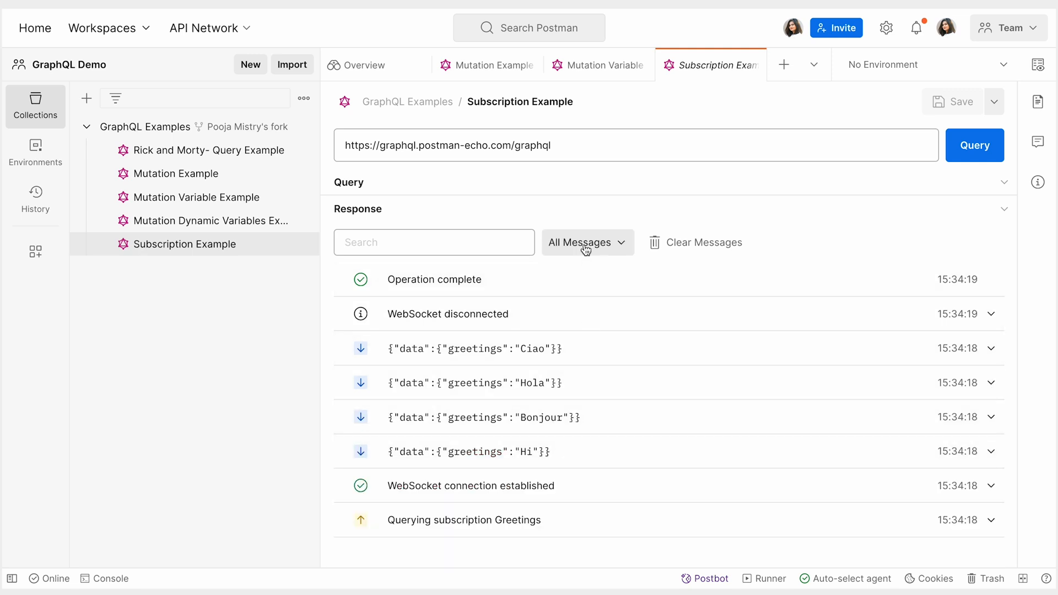
Filter the response stream to Other, restore All Messages, and rerun the Greetings subscription
{"action": "left_click", "coordinate": [586, 242]}
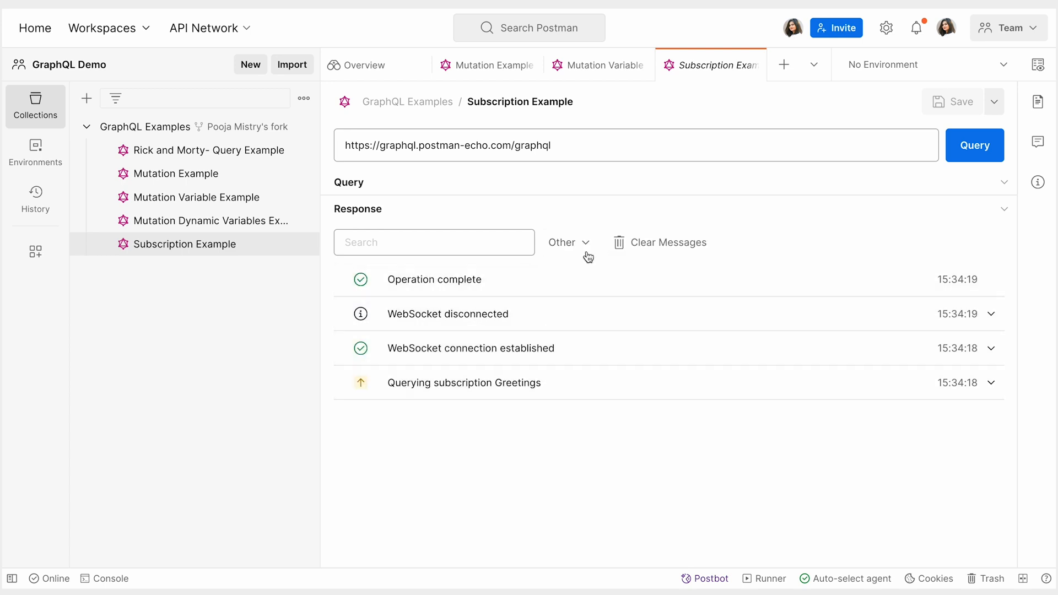
{"action": "left_click", "coordinate": [568, 243]}
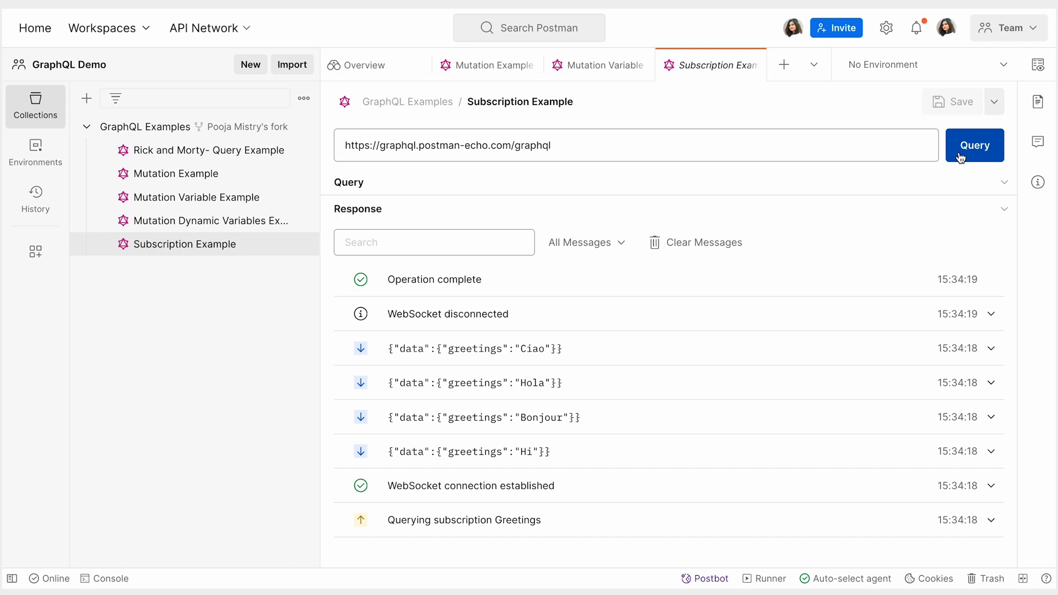
{"action": "left_click", "coordinate": [974, 145]}
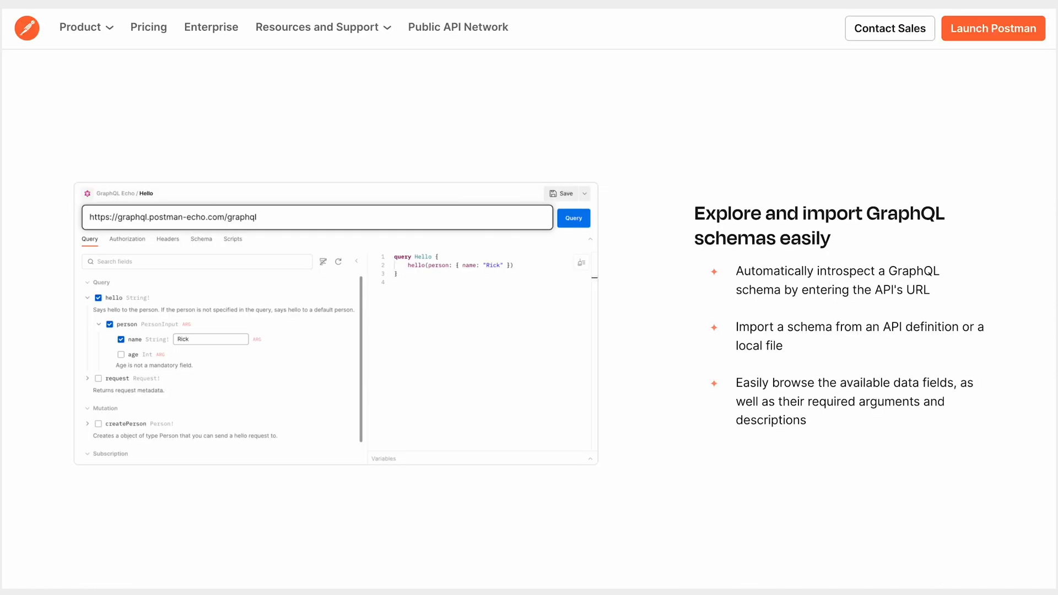
{"action": "scroll", "scroll_direction": "down", "scroll_amount": 3}
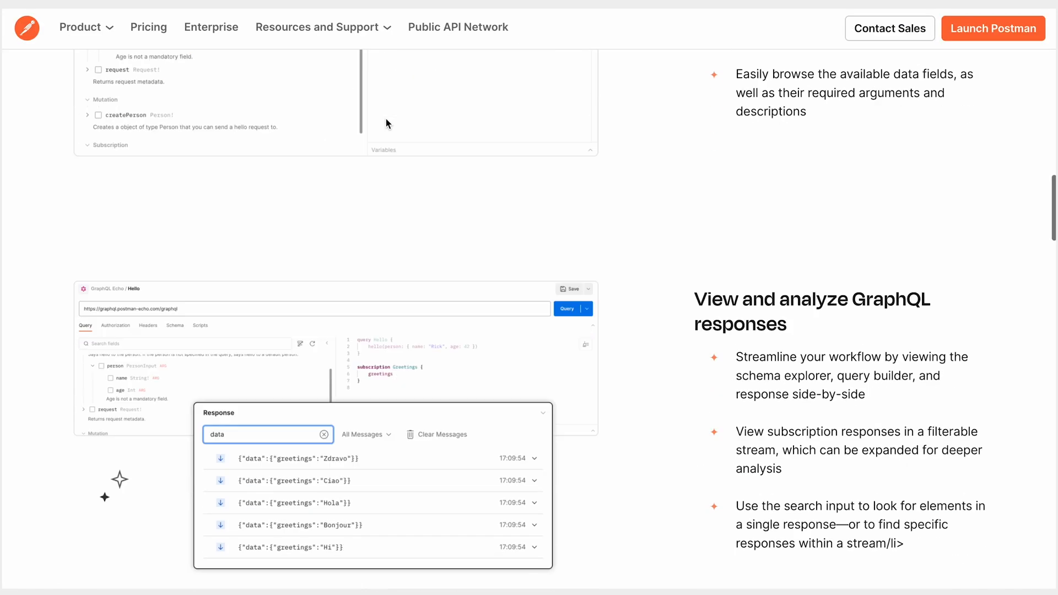
{"action": "scroll", "scroll_direction": "down", "scroll_amount": 3}
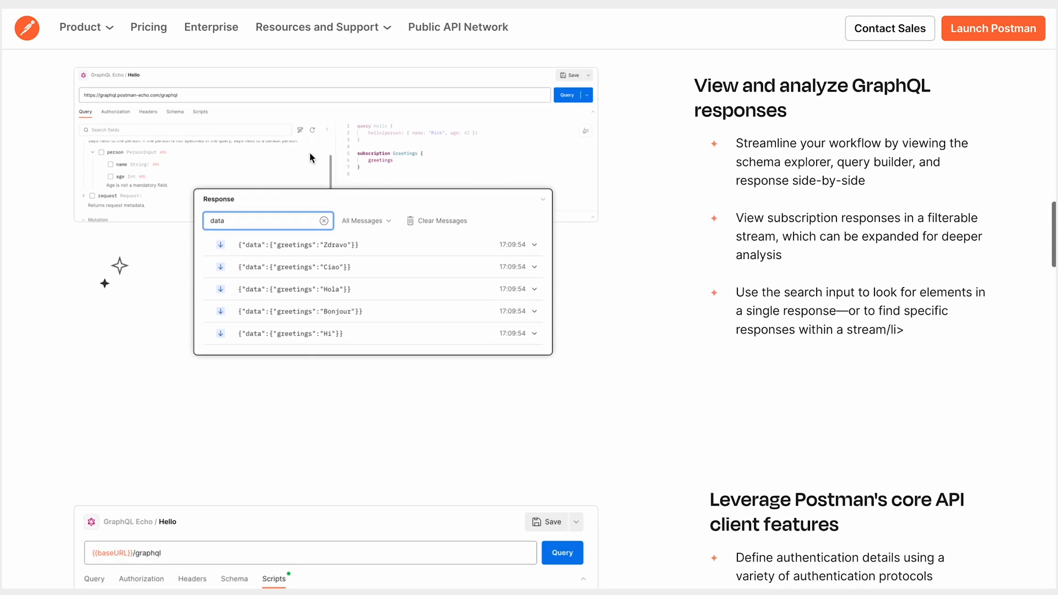
{"action": "scroll", "scroll_direction": "down", "scroll_amount": 3}
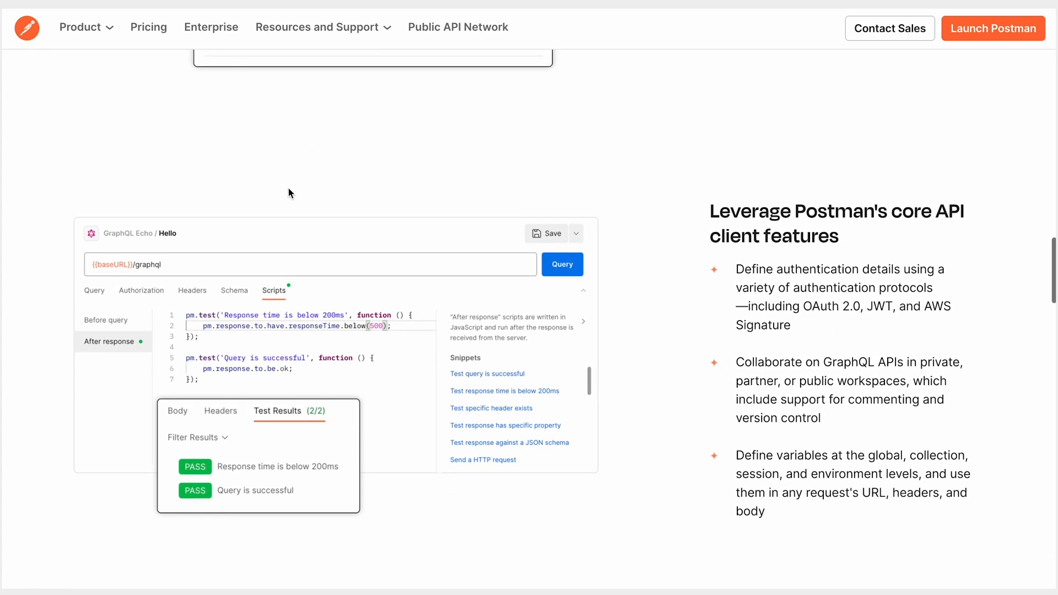
{"action": "scroll", "scroll_direction": "down", "scroll_amount": 3}
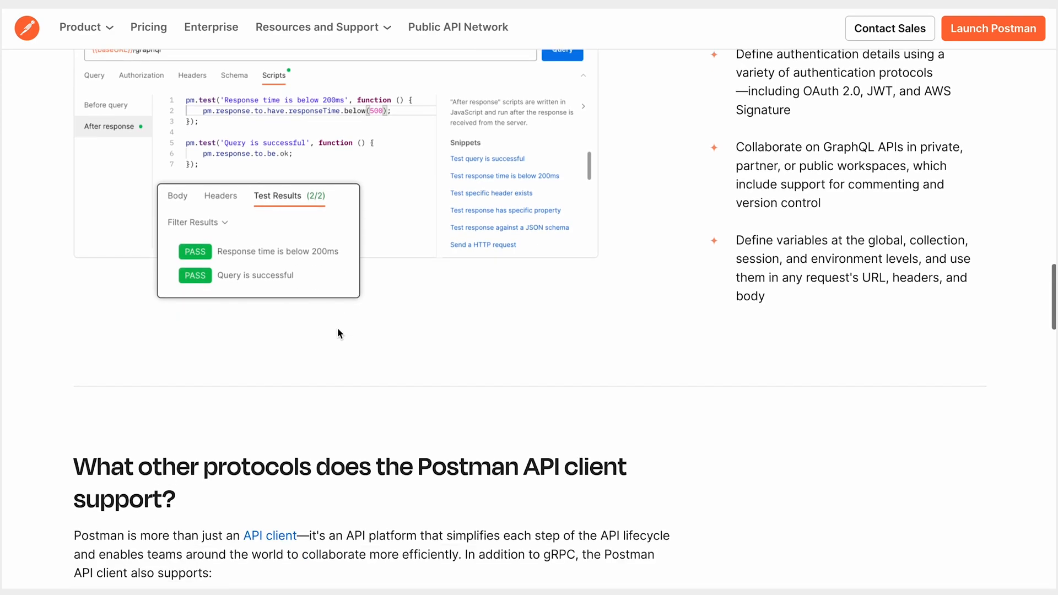
{"action": "scroll", "scroll_direction": "down", "scroll_amount": 3}
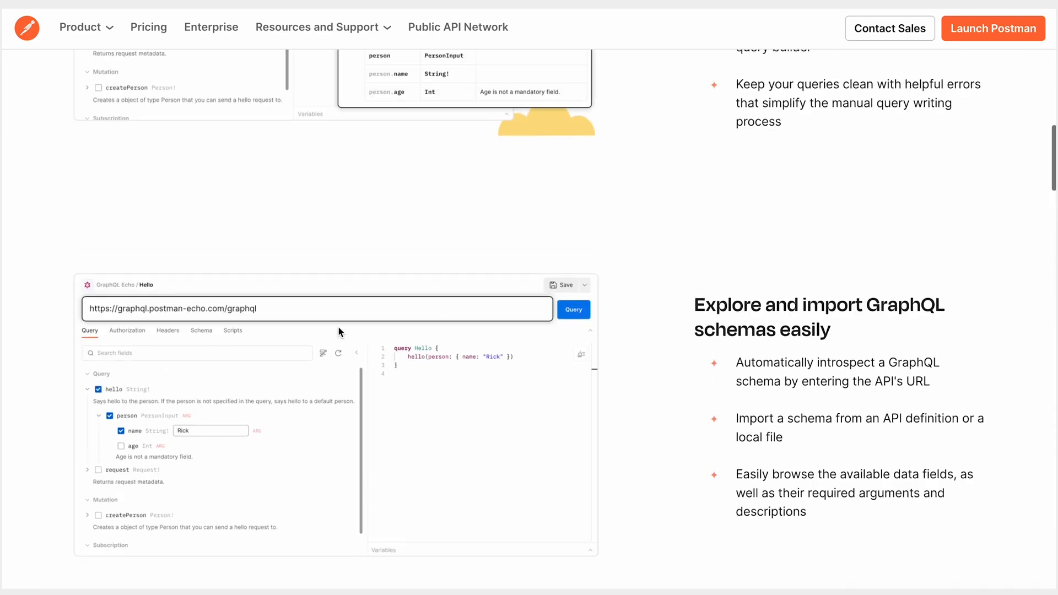